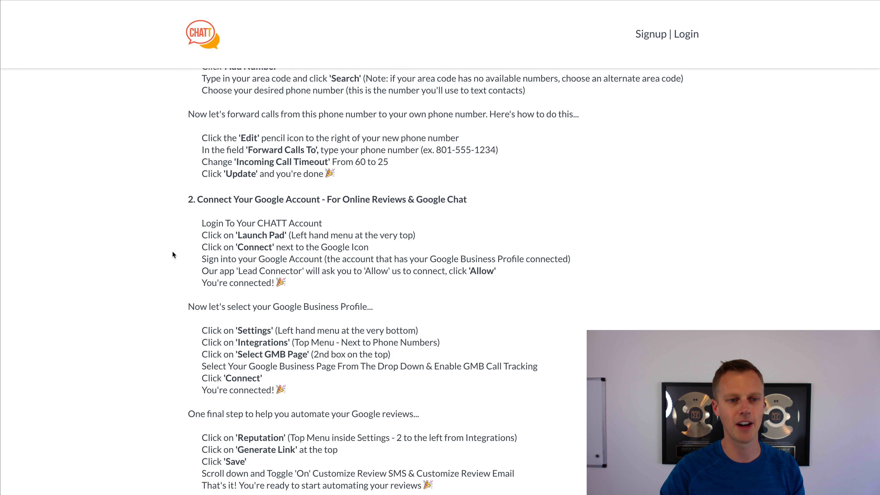
- Scroll the day's lesson, move to the next day's page, then switch to Canva's home page
scroll("down", 3)
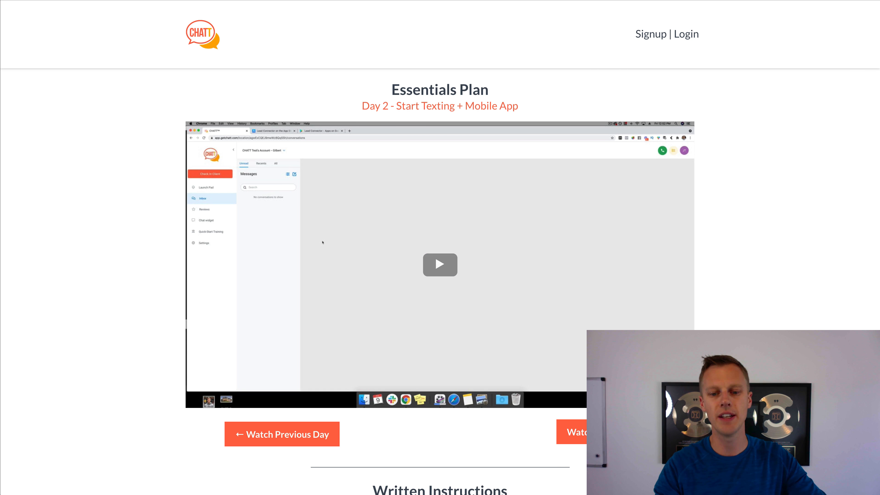
left_click(589, 433)
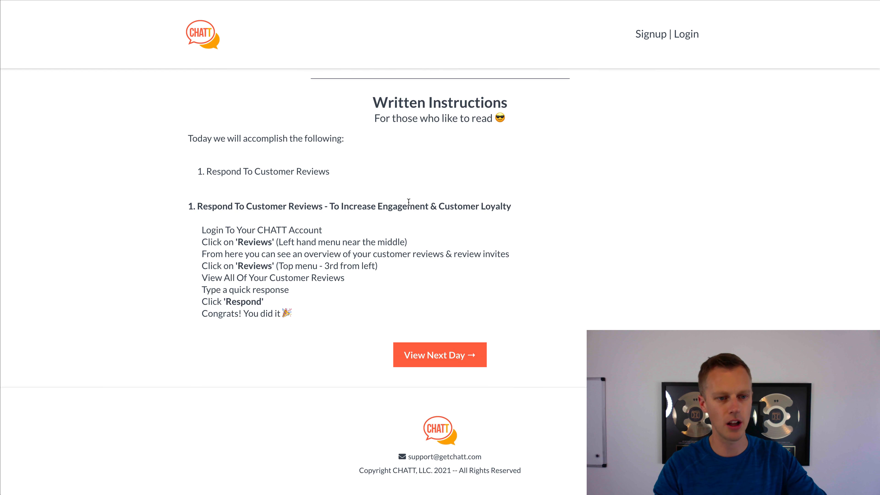
left_click(439, 355)
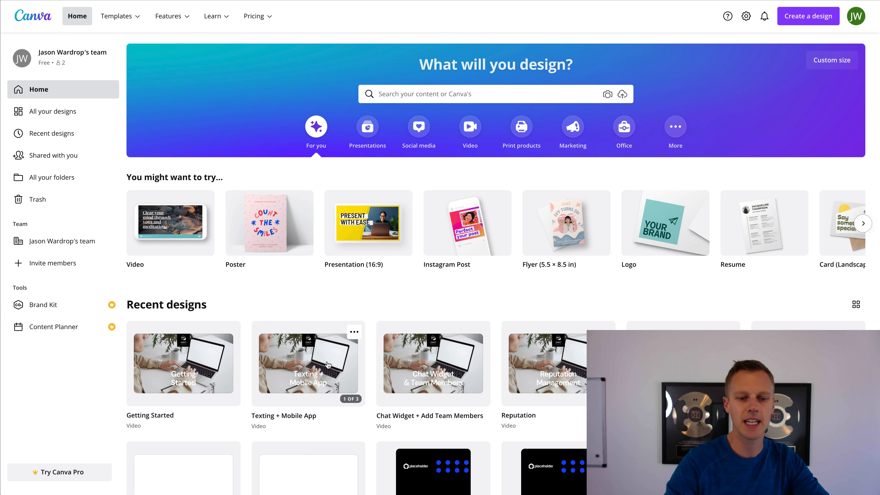
mouse_move(495, 387)
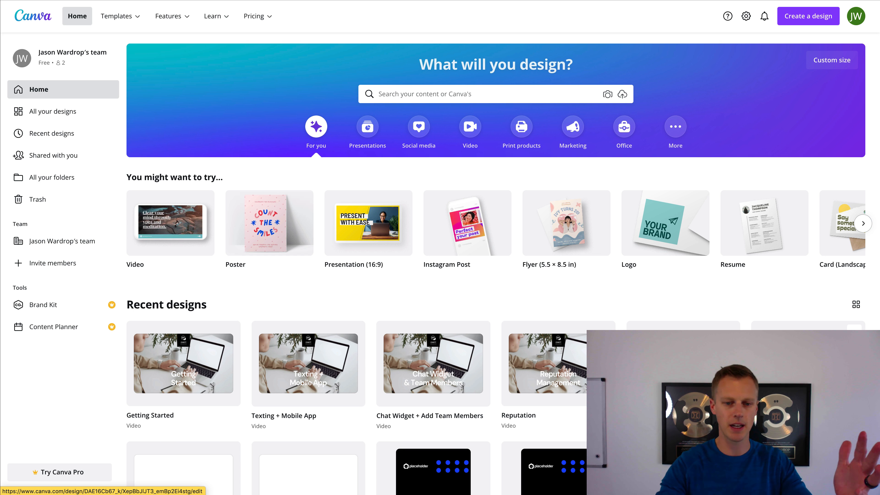
- Open the Reputation video design from Recent designs into the editor
left_click(558, 363)
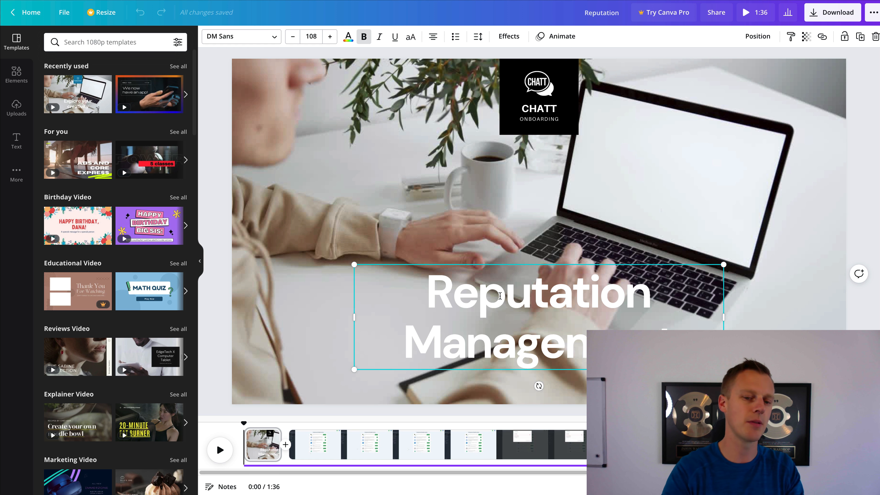
mouse_move(541, 147)
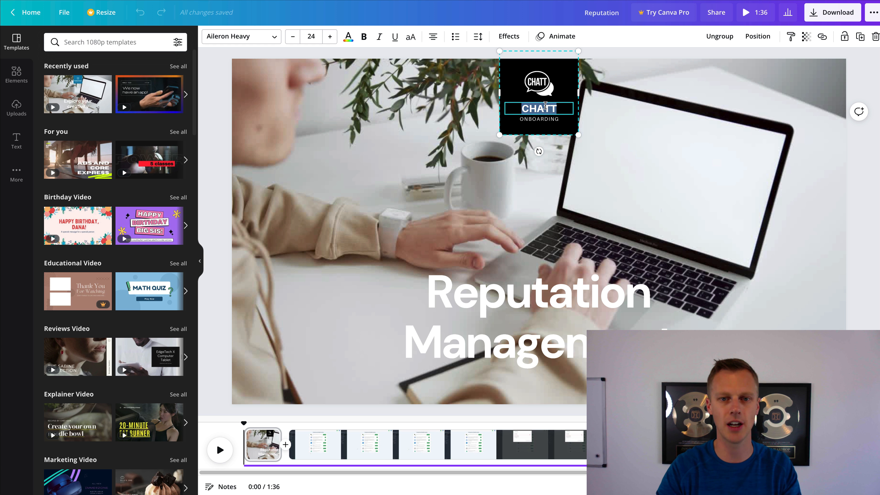
- Replace the logo text with 'YOUR CO', restore it to CHATT, and leave text editing
type("YOUR")
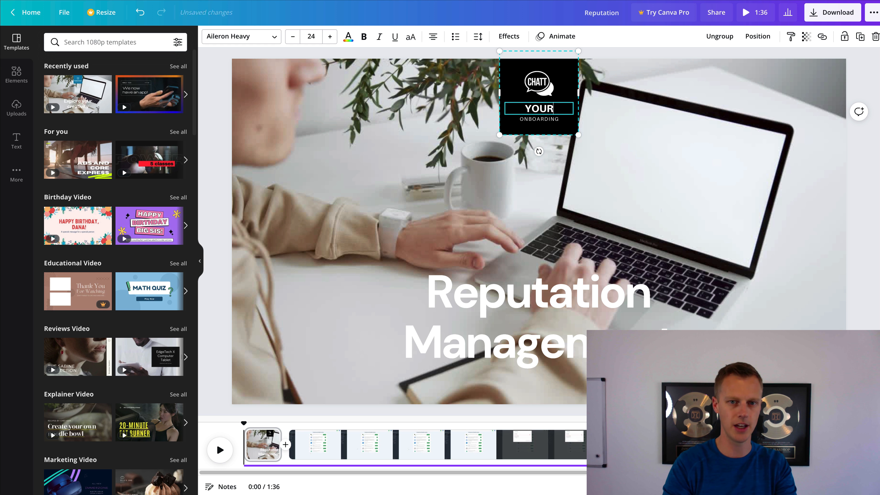
type("CO")
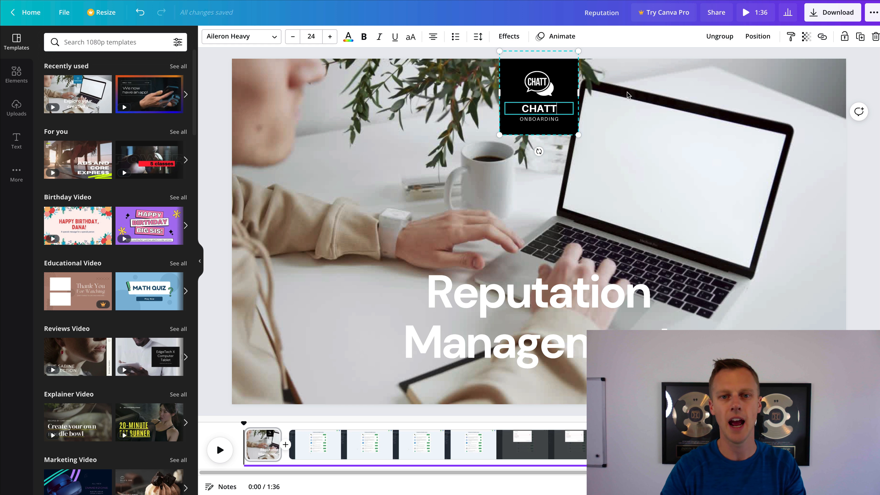
left_click(539, 81)
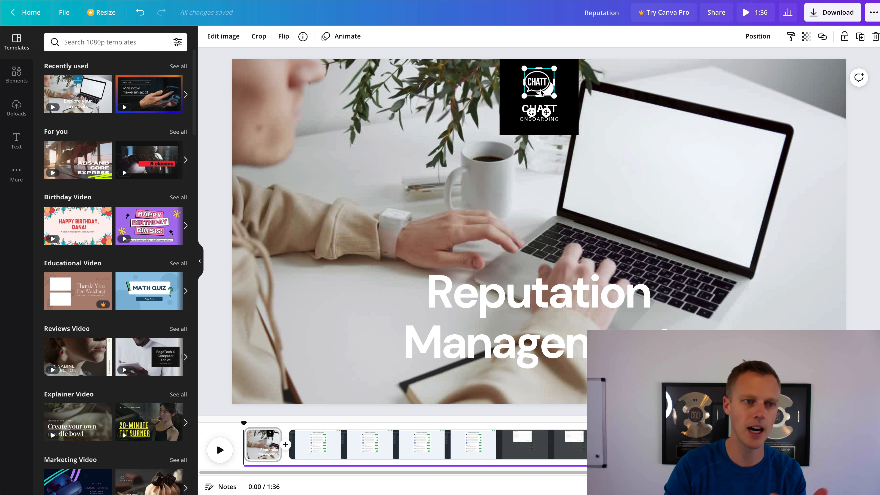
mouse_move(425, 192)
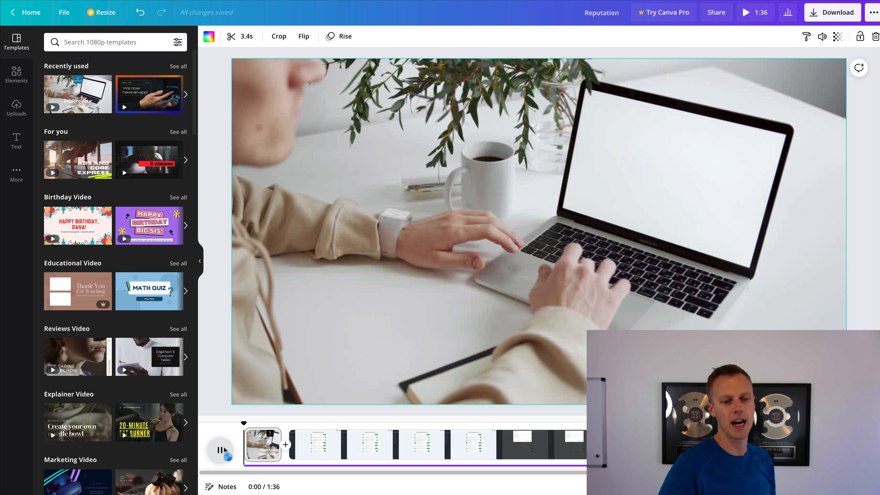
- Pause the video preview at the dashboard scene around 0:06 of 1:36
left_click(220, 451)
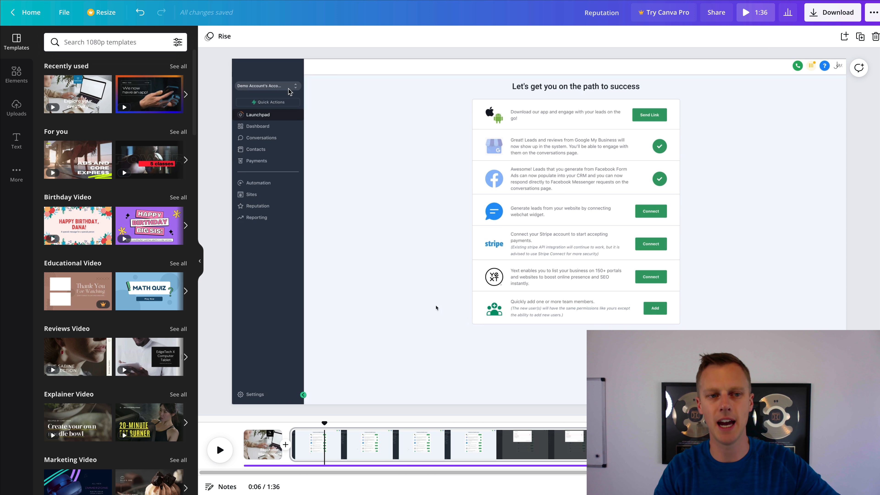
mouse_move(255, 78)
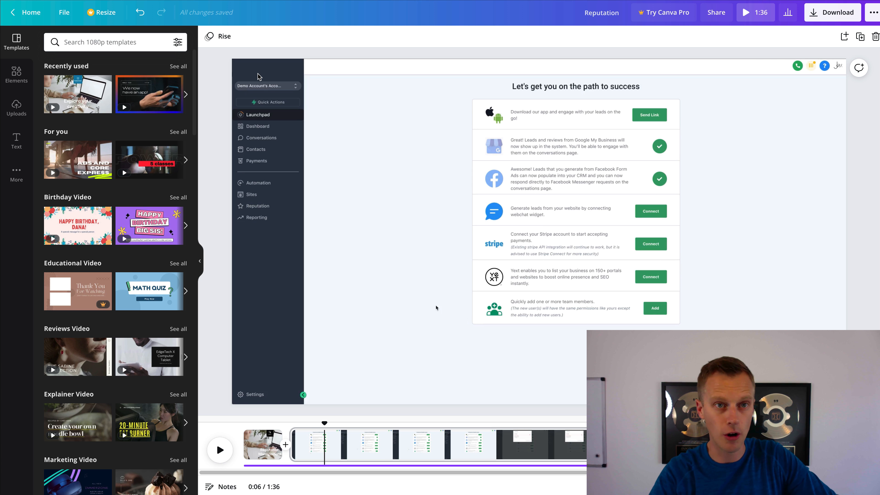
mouse_move(268, 66)
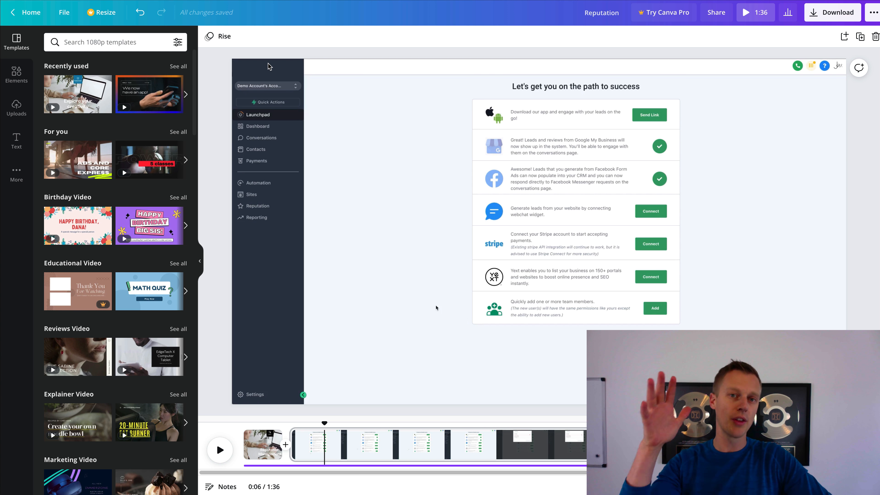